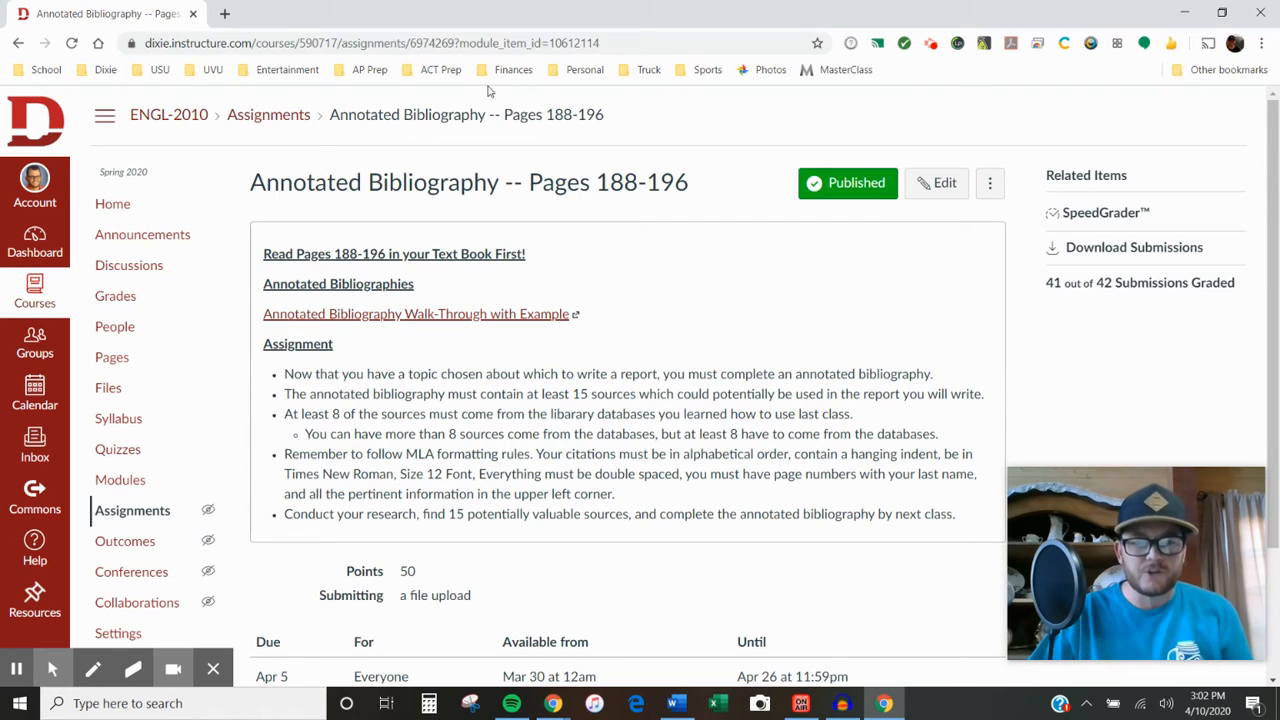
mouse_move(531, 350)
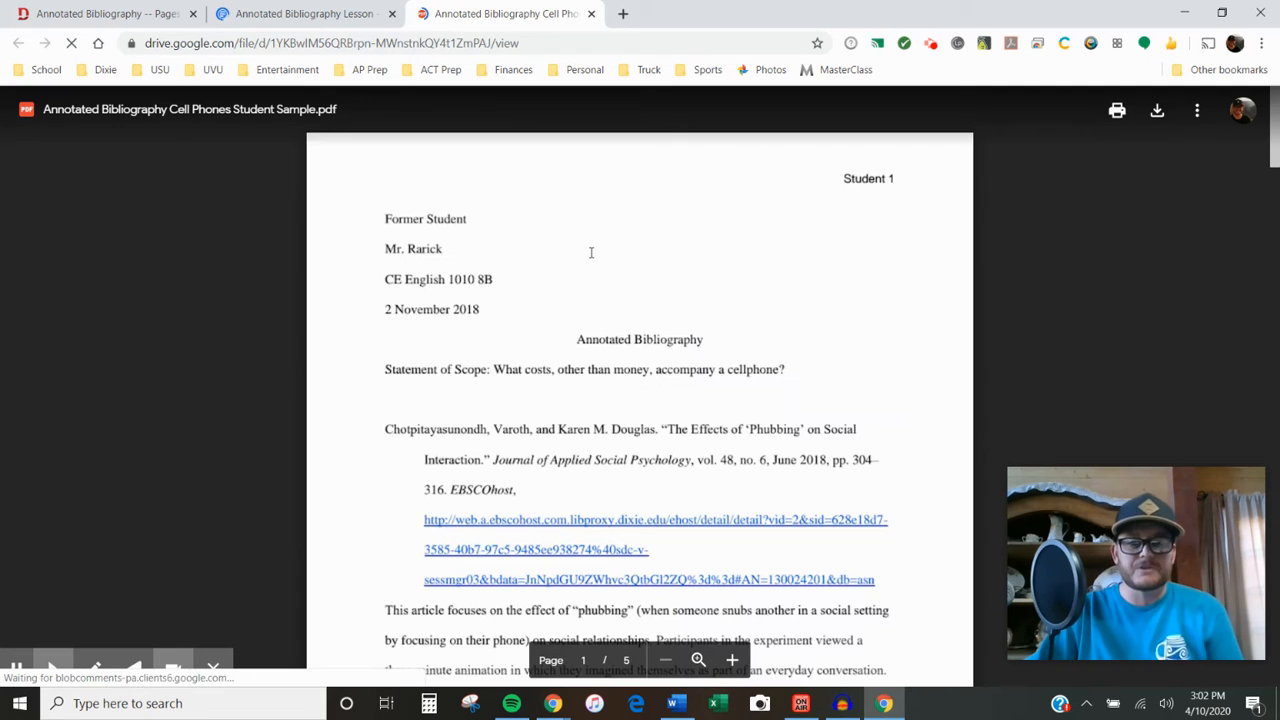
scroll(down, 3)
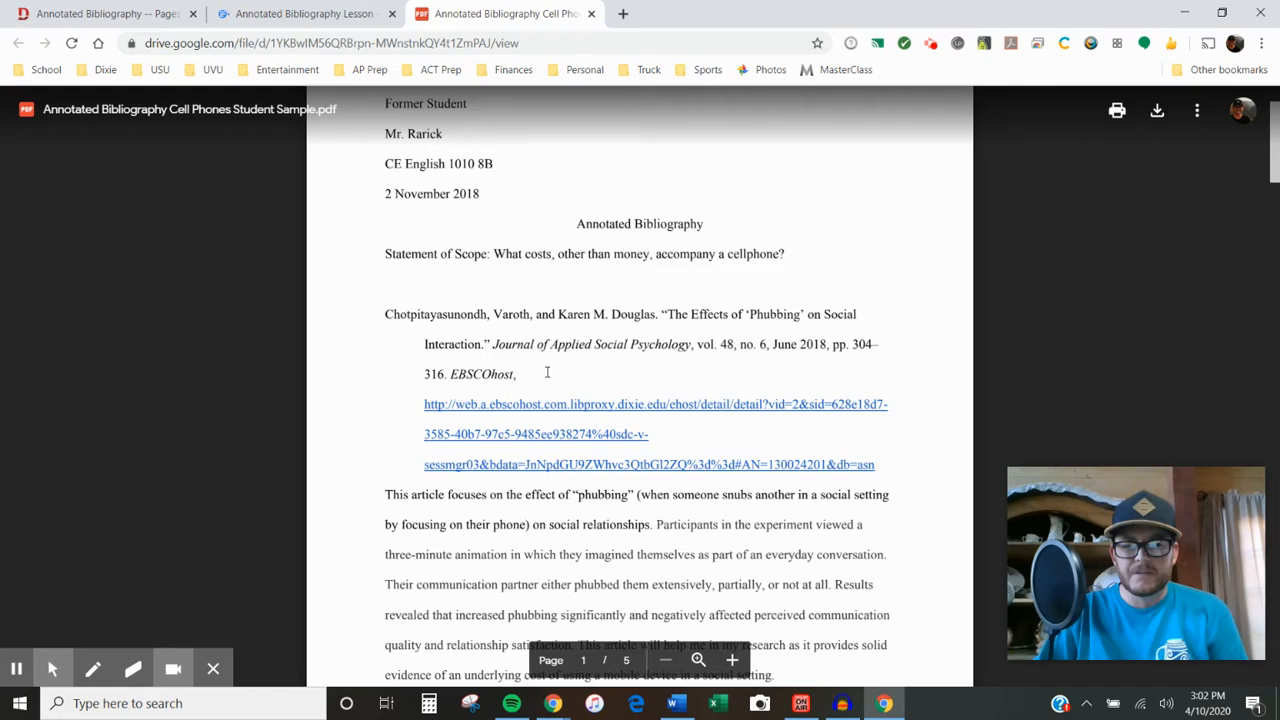
scroll(down, 3)
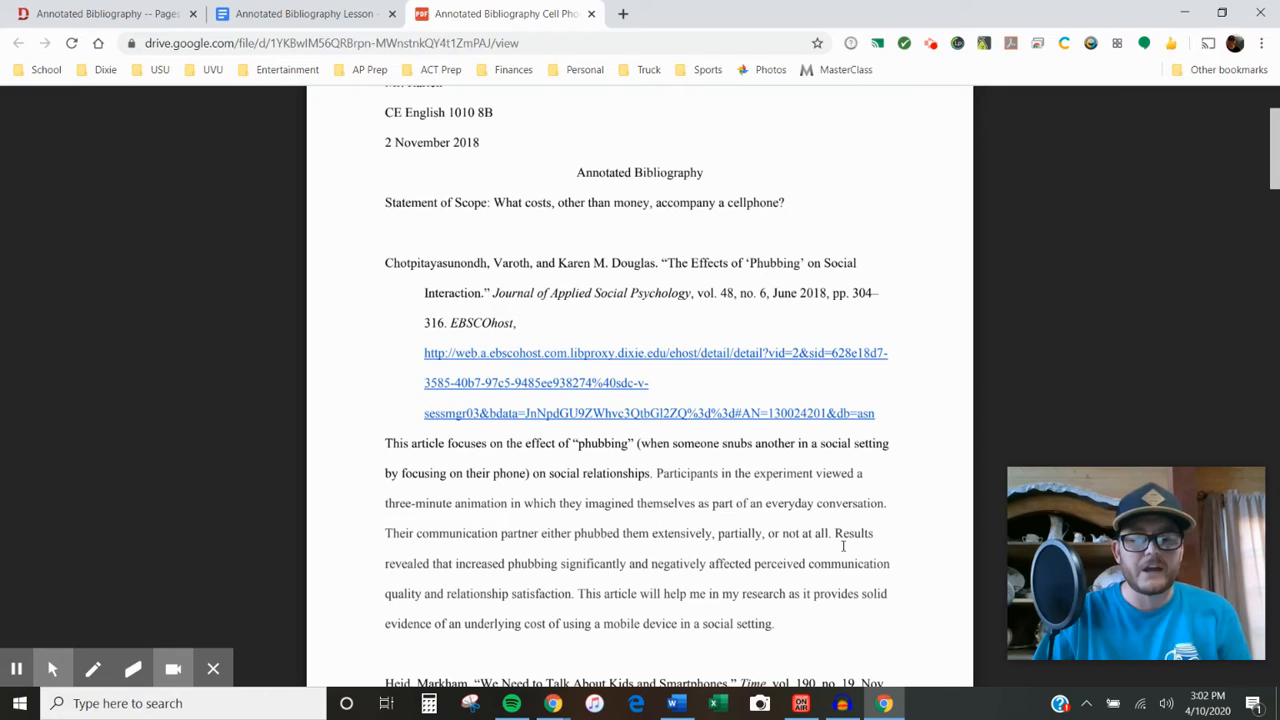
scroll(down, 3)
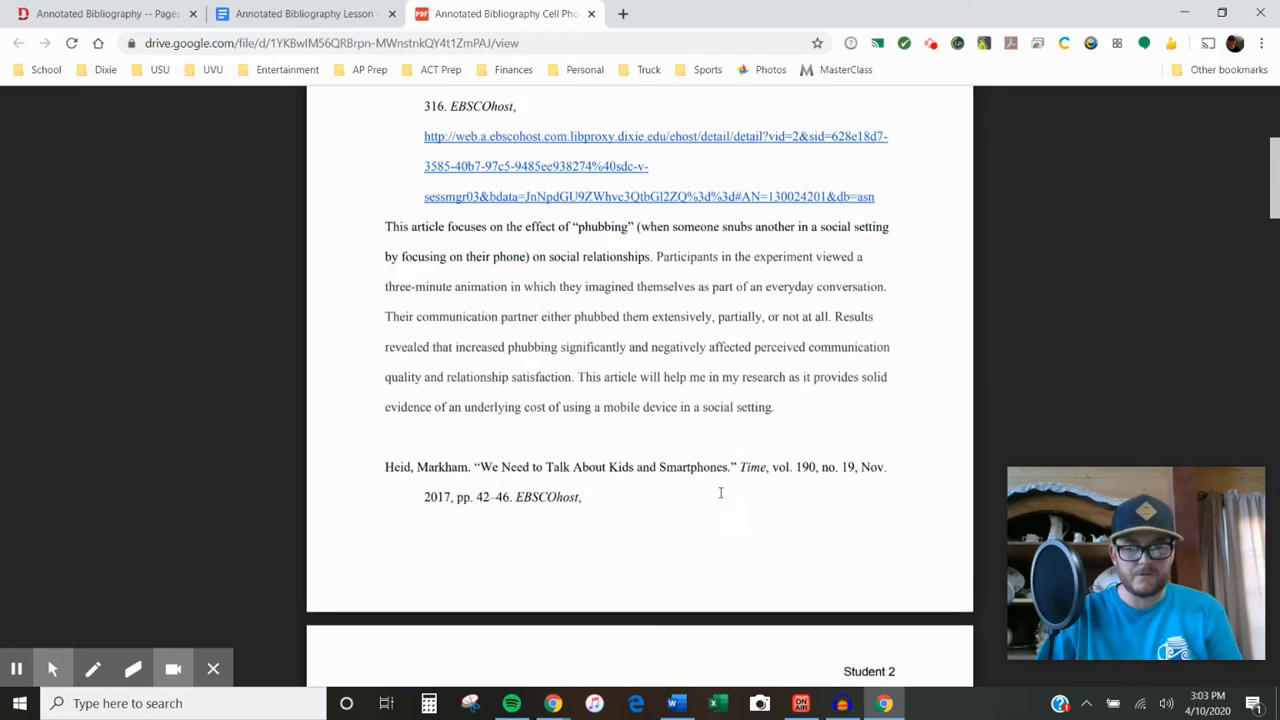
scroll(down, 3)
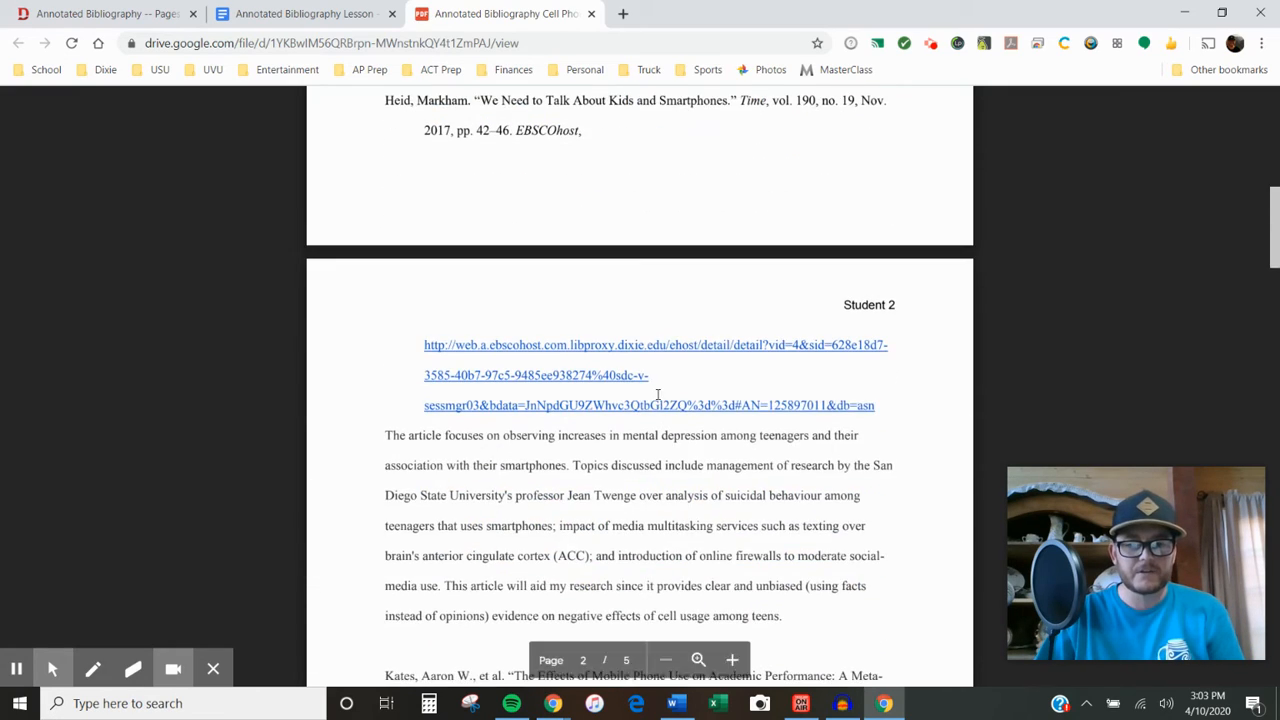
scroll(down, 3)
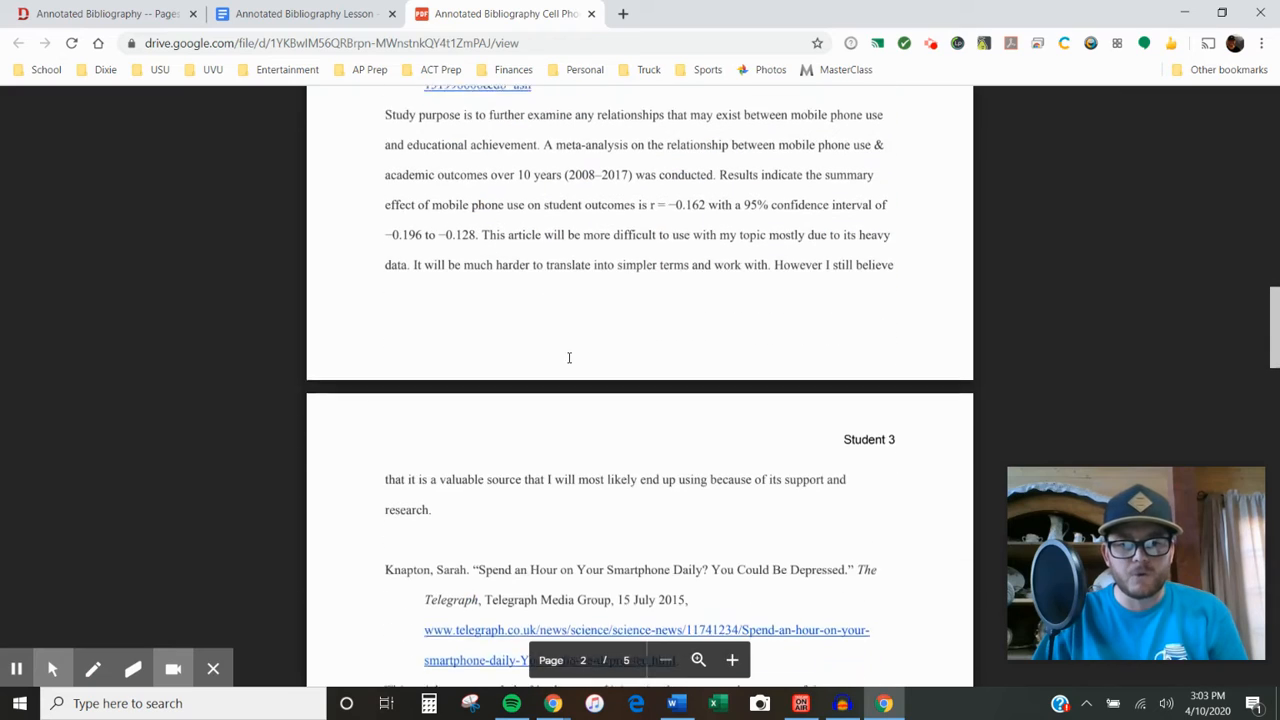
scroll(down, 3)
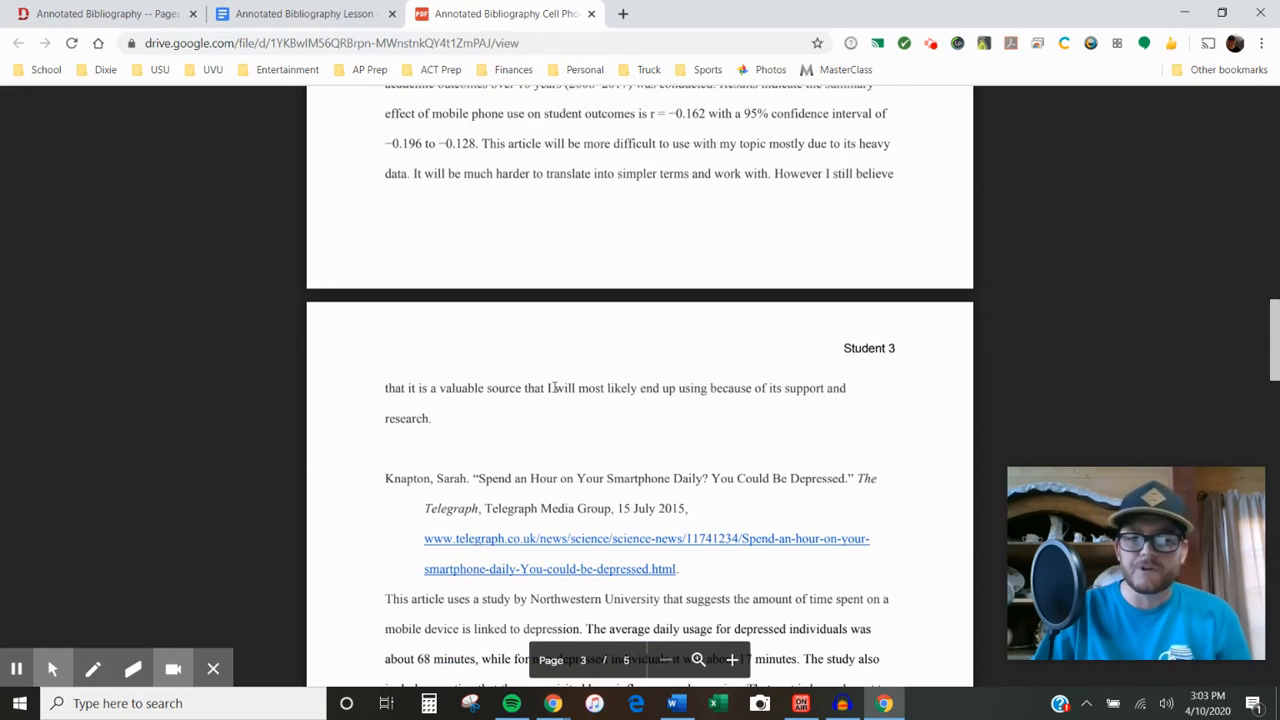
scroll(up, 3)
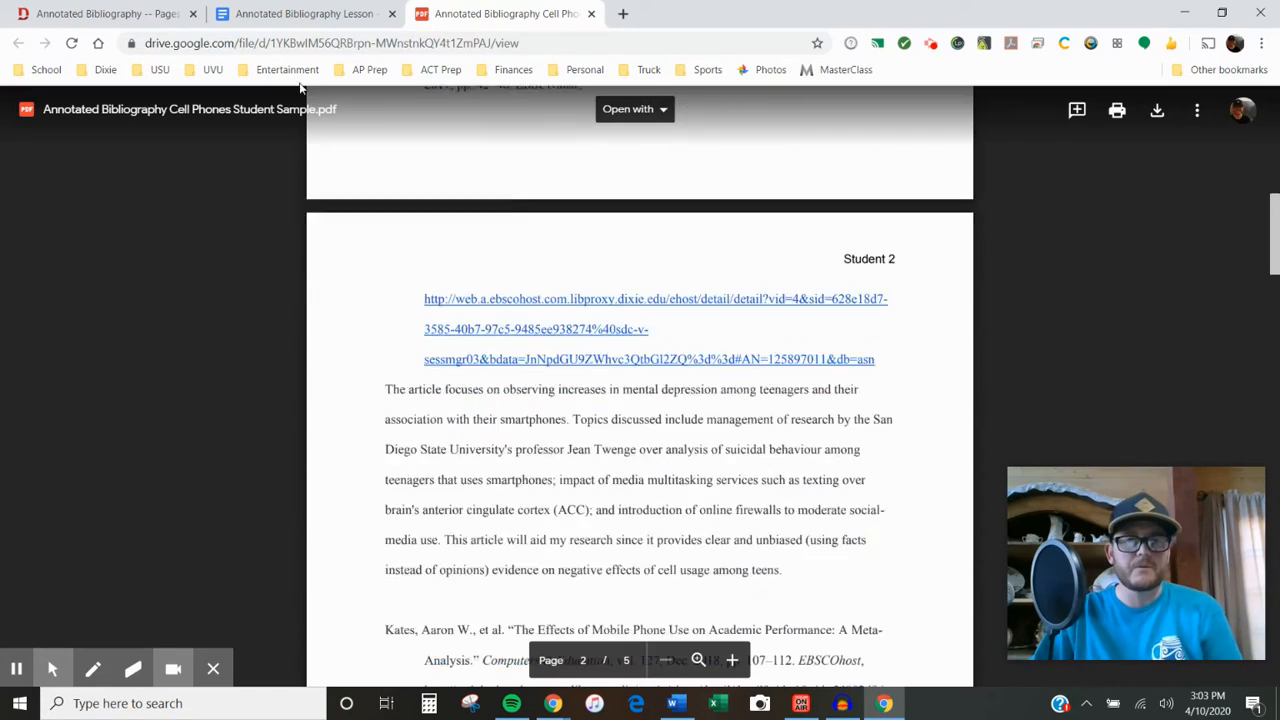
click(303, 13)
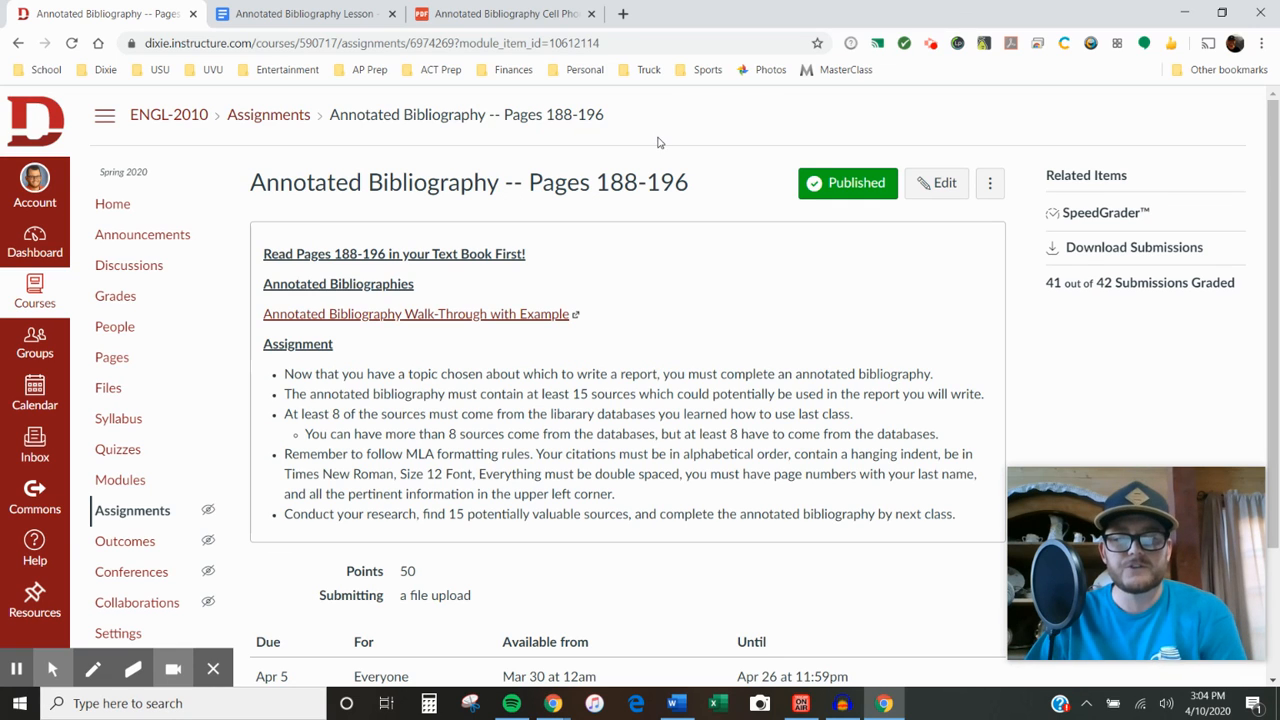
mouse_move(651, 164)
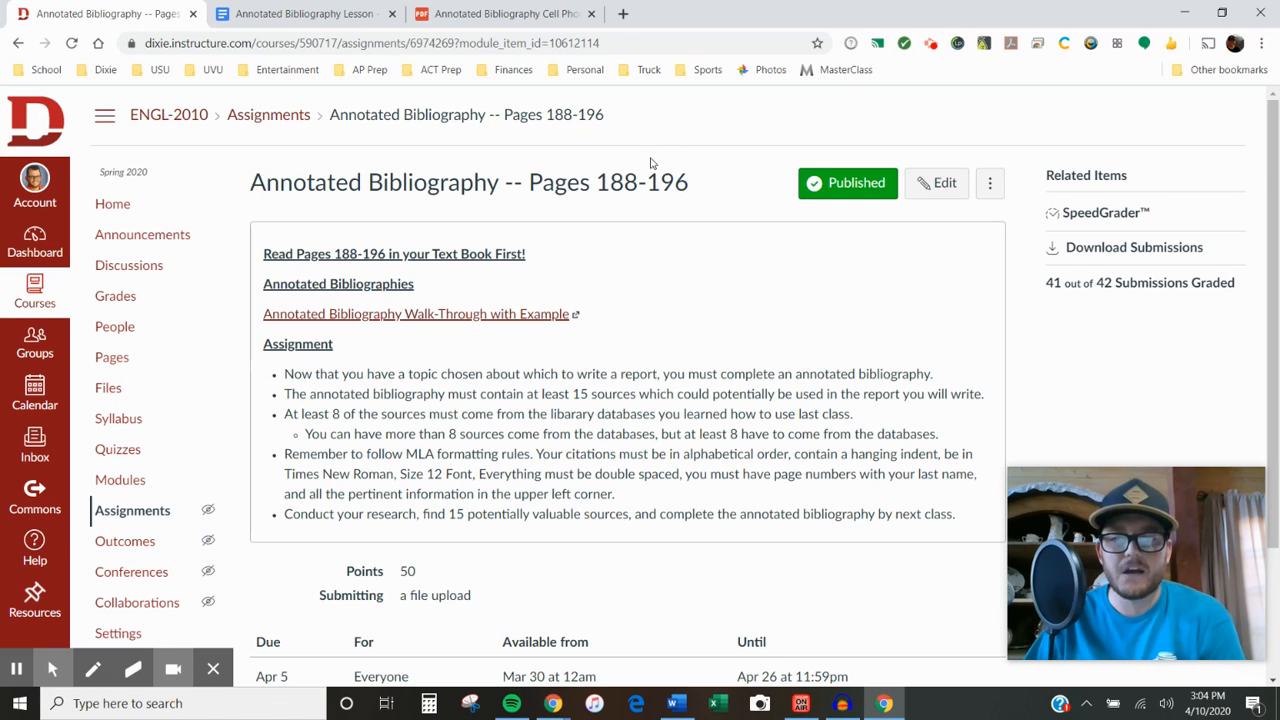